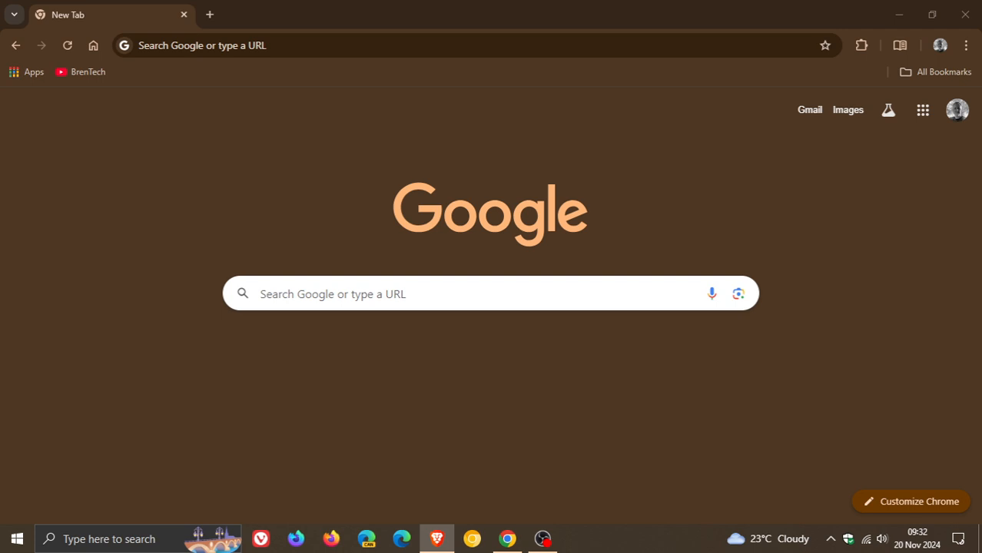
{"action": "mouse_move", "coordinate": [916, 538]}
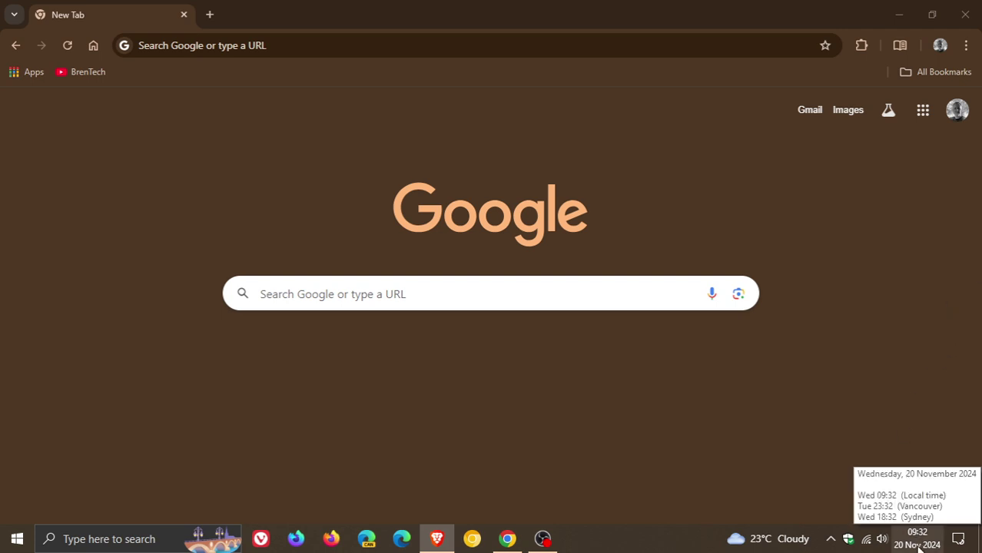
{"action": "mouse_move", "coordinate": [870, 335]}
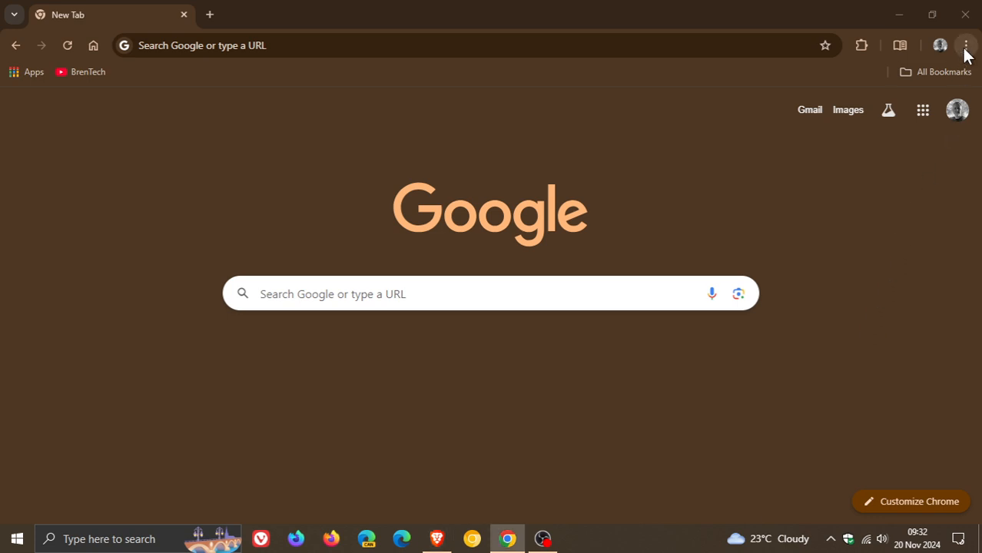
Step: Show the Help submenu from Chrome's three-dot main menu
{"action": "left_click", "coordinate": [965, 45]}
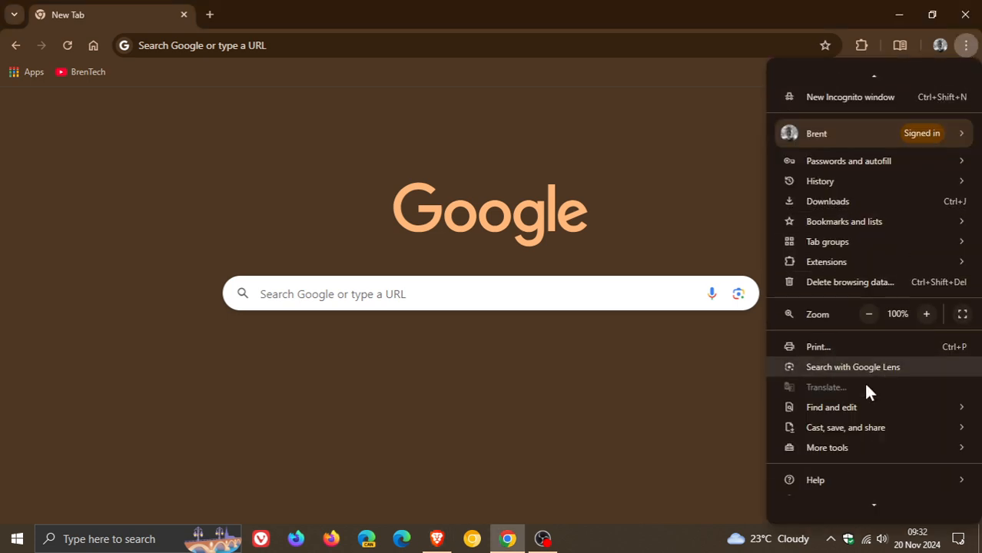
{"action": "left_click", "coordinate": [814, 480]}
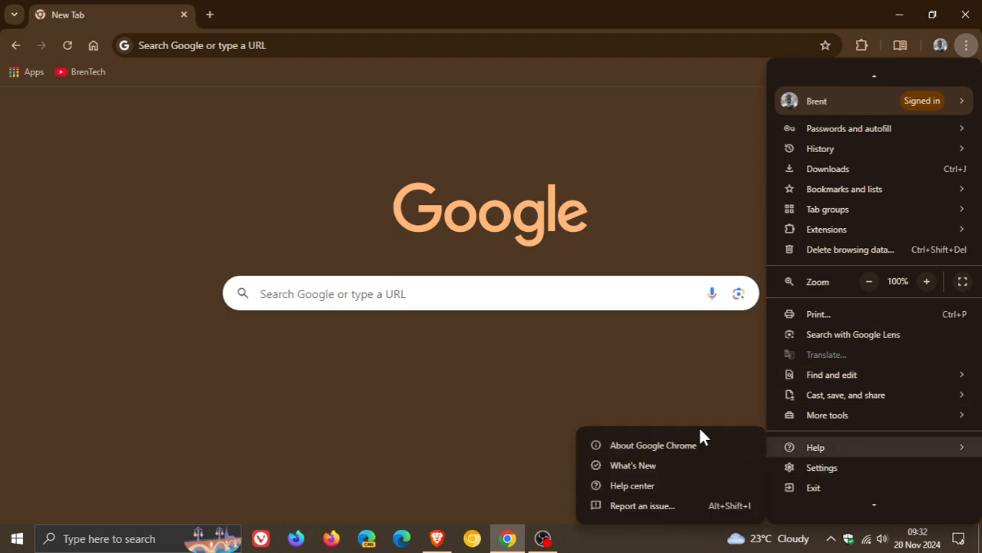
Step: View About Google Chrome confirming version 131.0.6778.86 (64-bit) is up to date
{"action": "left_click", "coordinate": [653, 446]}
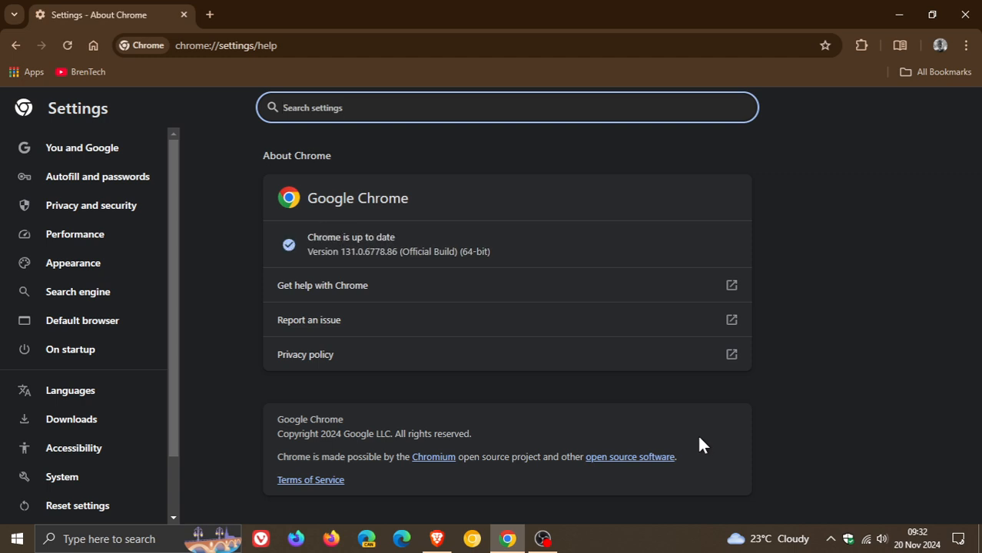
{"action": "mouse_move", "coordinate": [335, 270]}
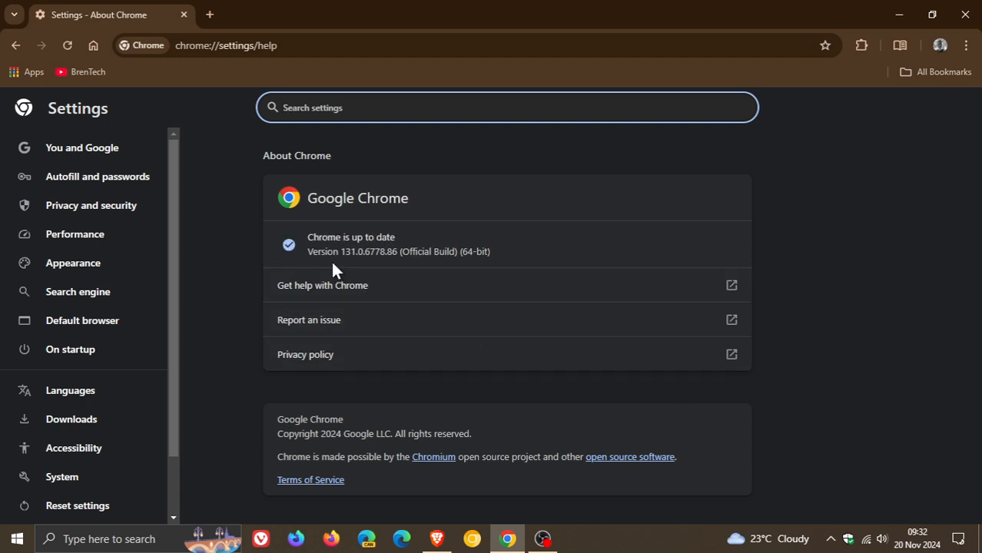
{"action": "mouse_move", "coordinate": [347, 269]}
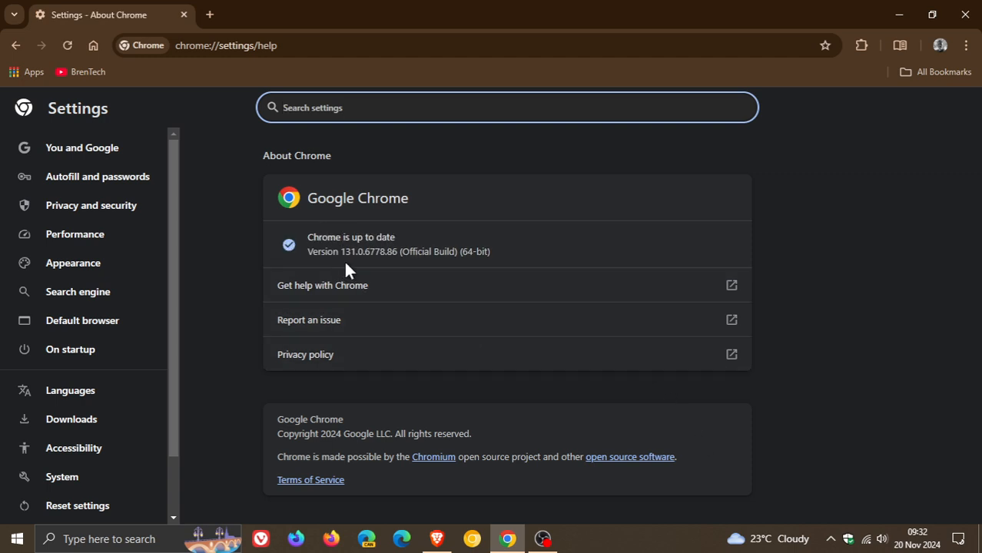
{"action": "mouse_move", "coordinate": [361, 273]}
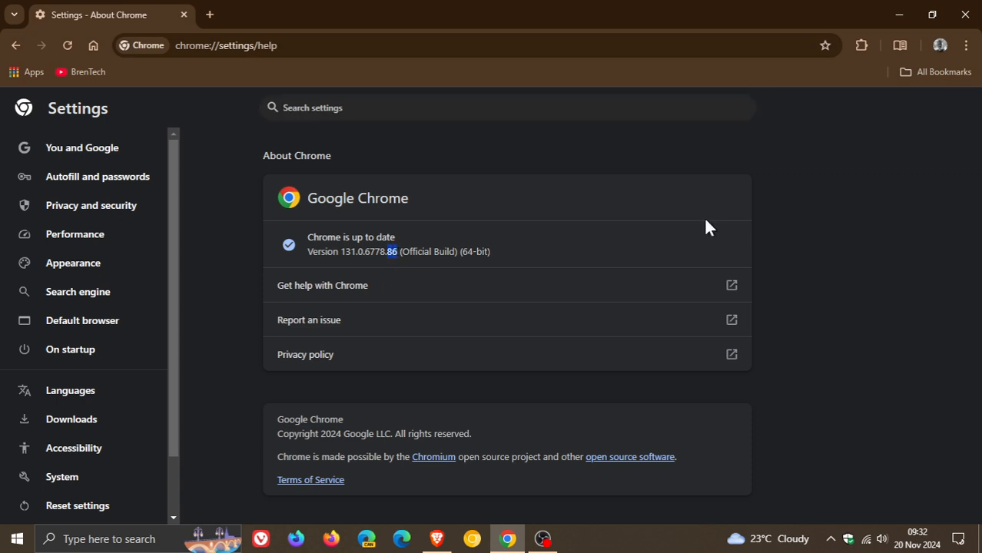
{"action": "mouse_move", "coordinate": [695, 223]}
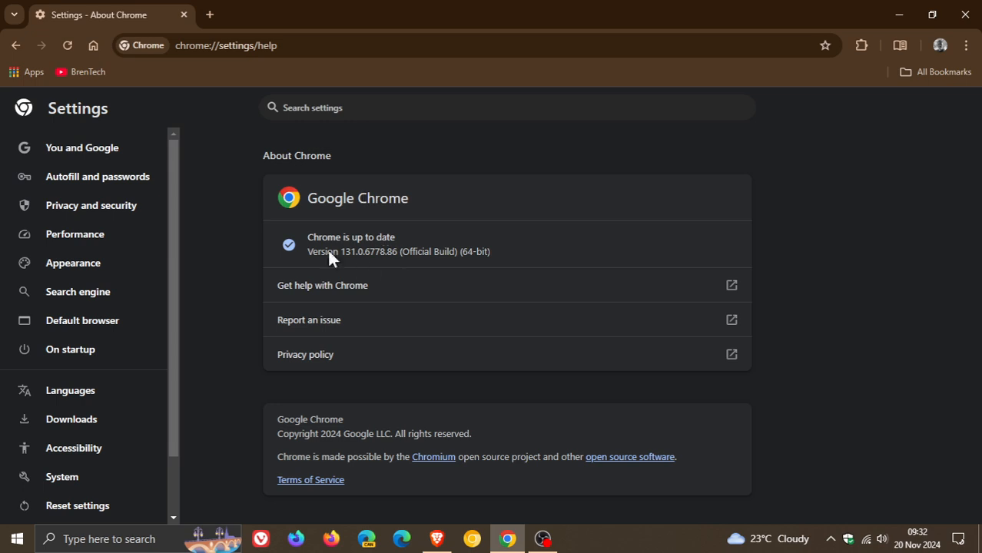
{"action": "mouse_move", "coordinate": [653, 231]}
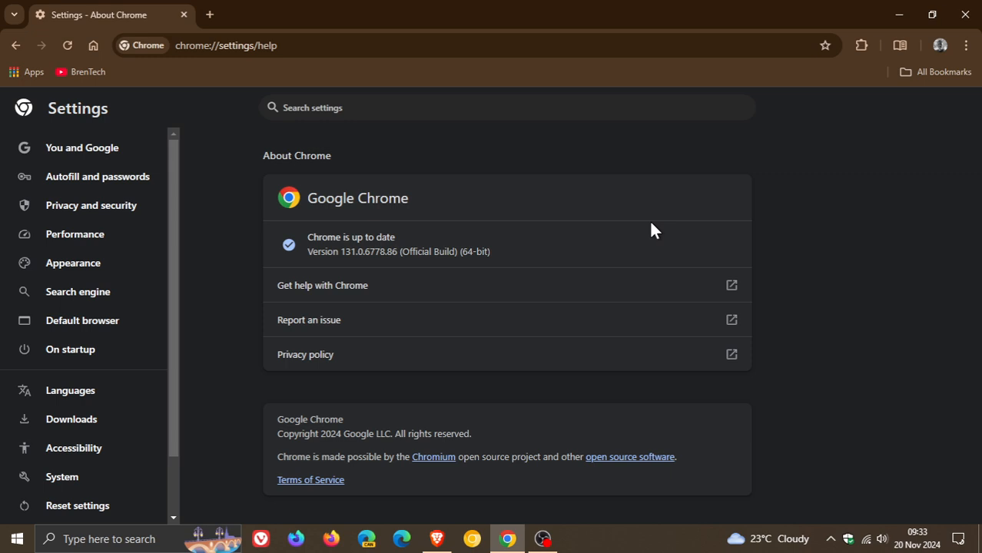
{"action": "mouse_move", "coordinate": [734, 227]}
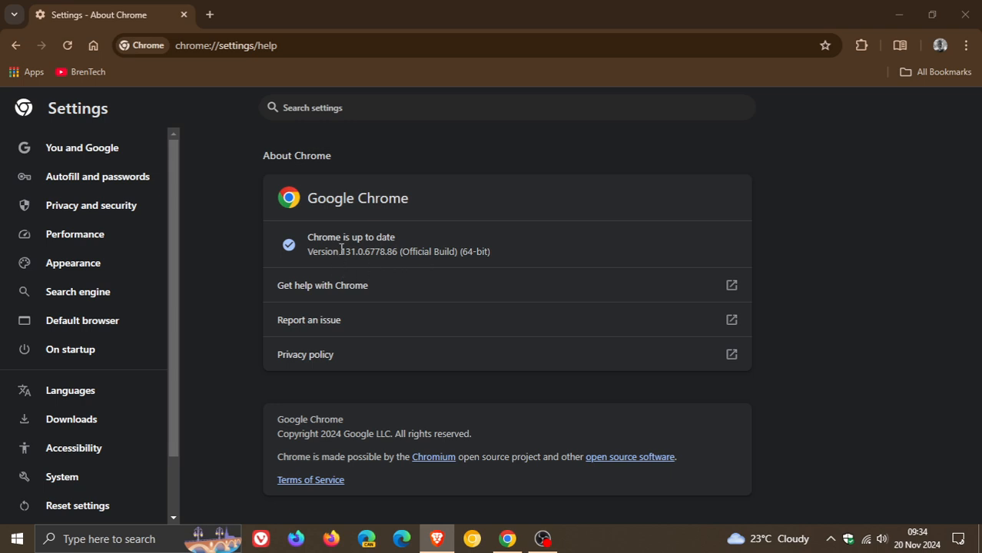
{"action": "double_click", "coordinate": [347, 252]}
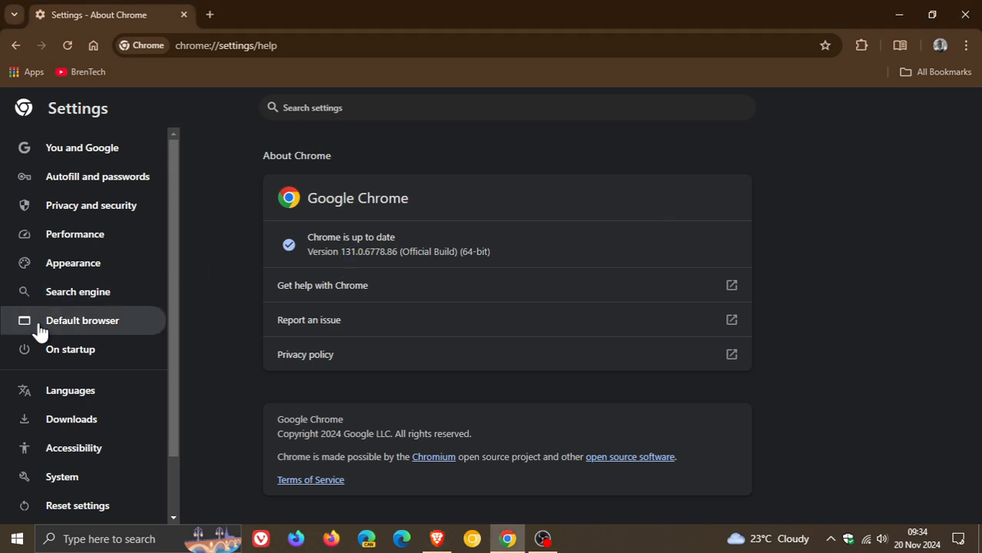
{"action": "left_click", "coordinate": [61, 409]}
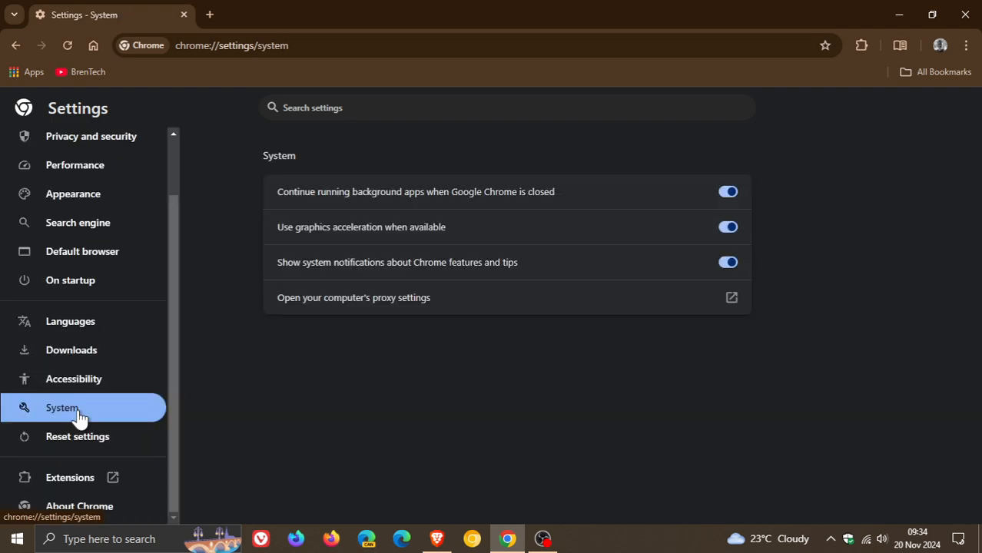
{"action": "mouse_move", "coordinate": [763, 274]}
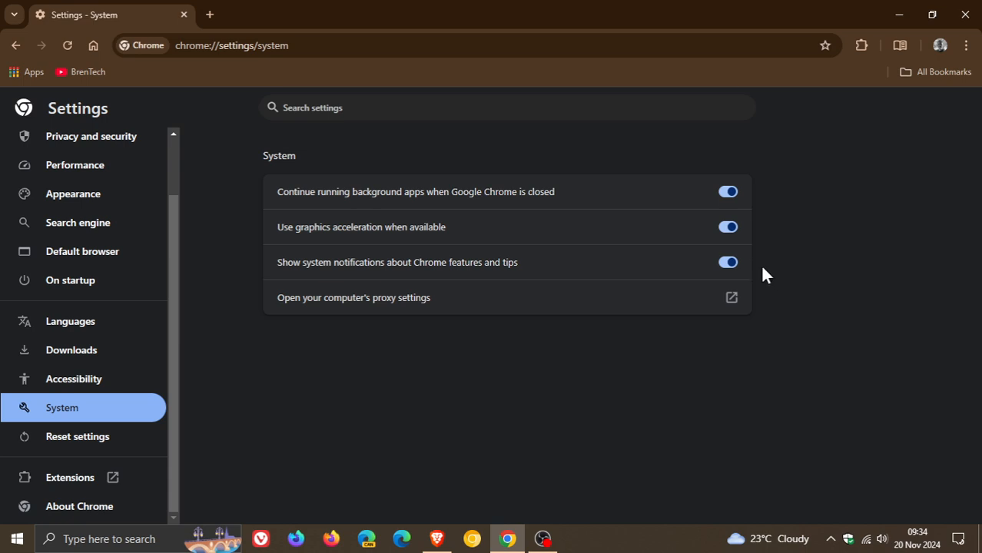
{"action": "mouse_move", "coordinate": [777, 271]}
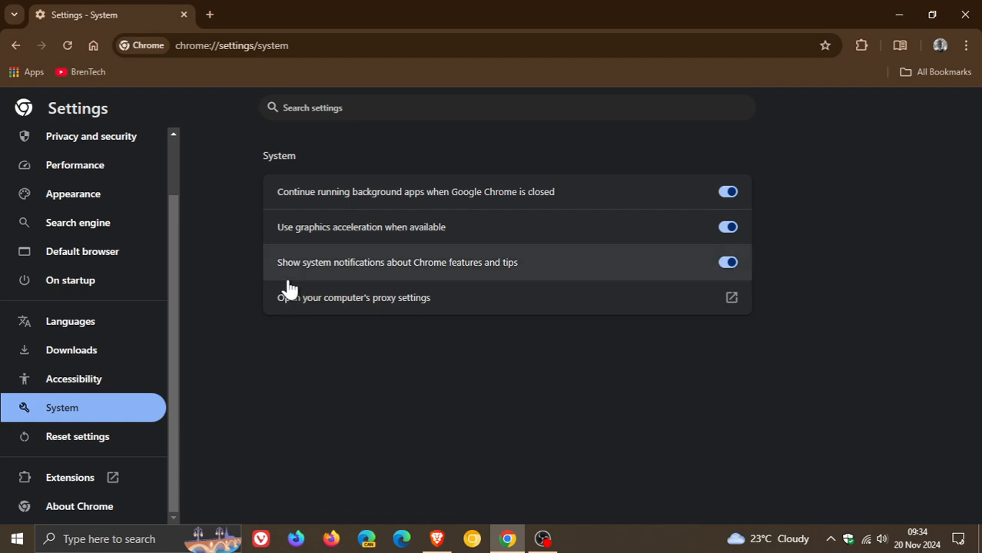
{"action": "mouse_move", "coordinate": [415, 285]}
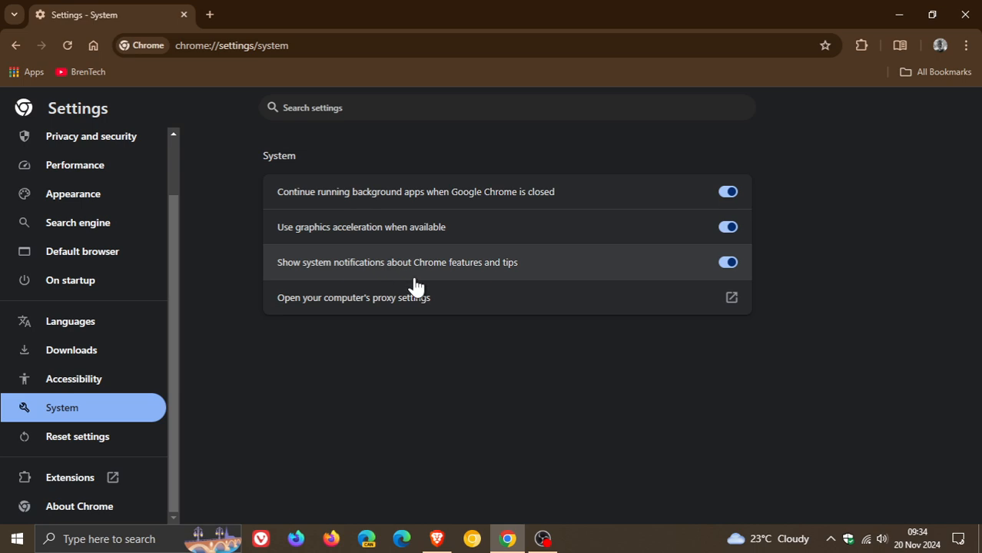
{"action": "mouse_move", "coordinate": [783, 284]}
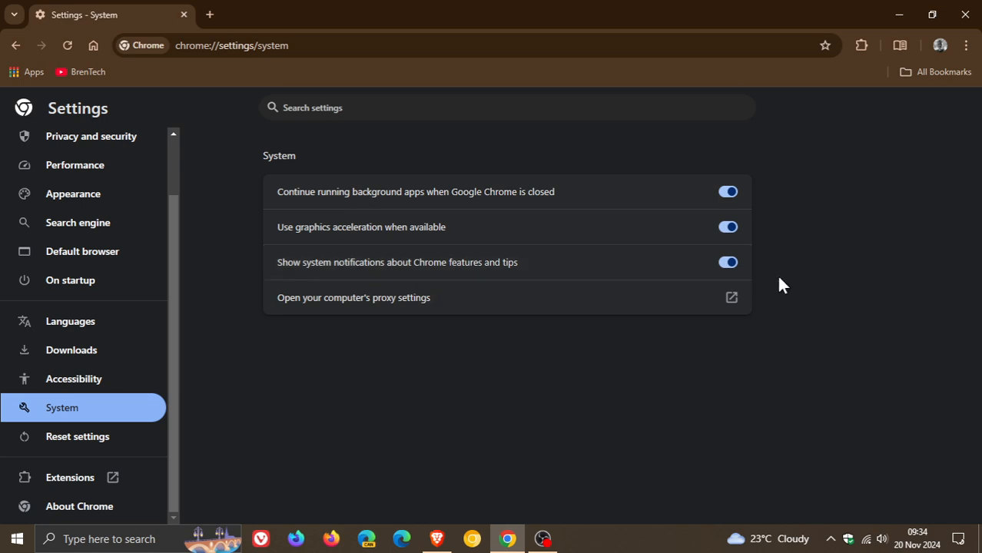
{"action": "mouse_move", "coordinate": [746, 280]}
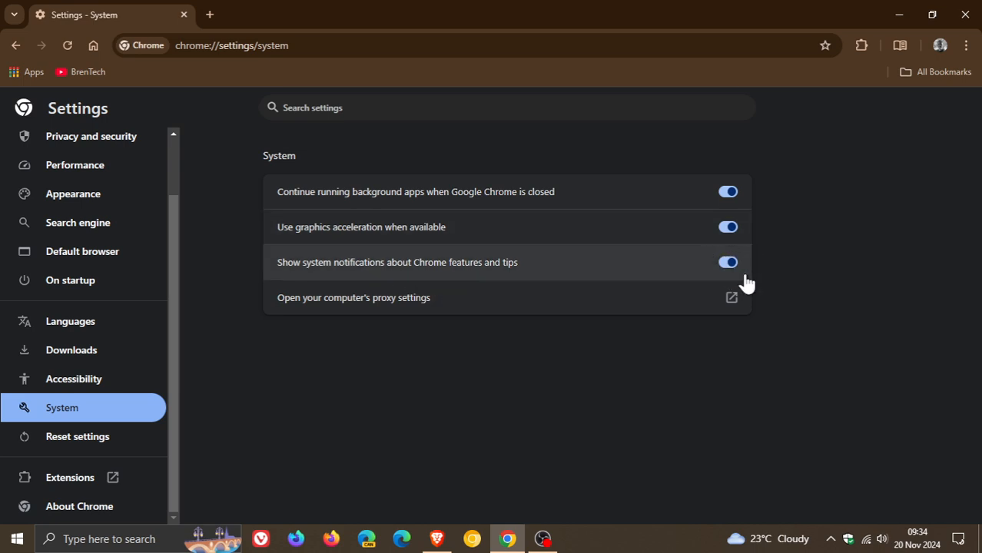
{"action": "mouse_move", "coordinate": [738, 352]}
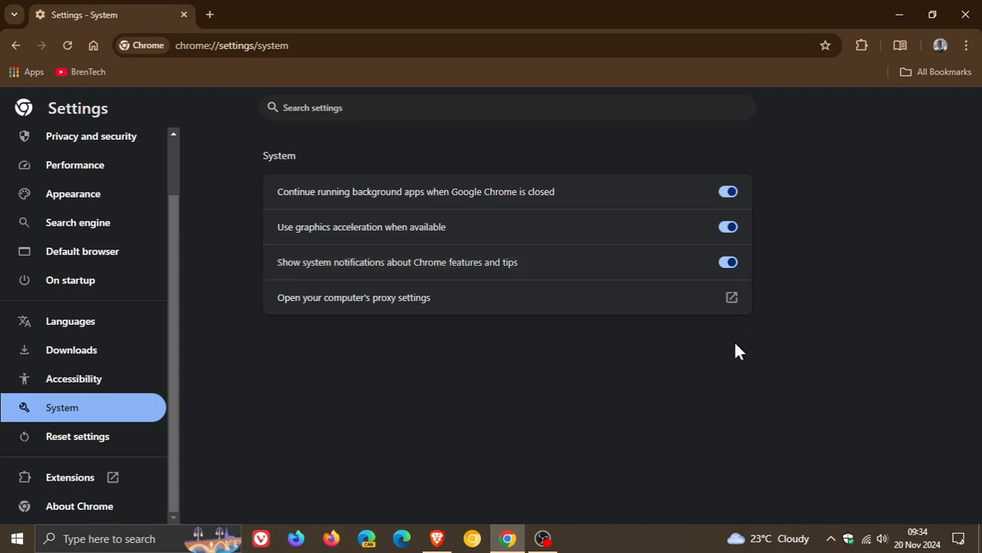
{"action": "mouse_move", "coordinate": [567, 417]}
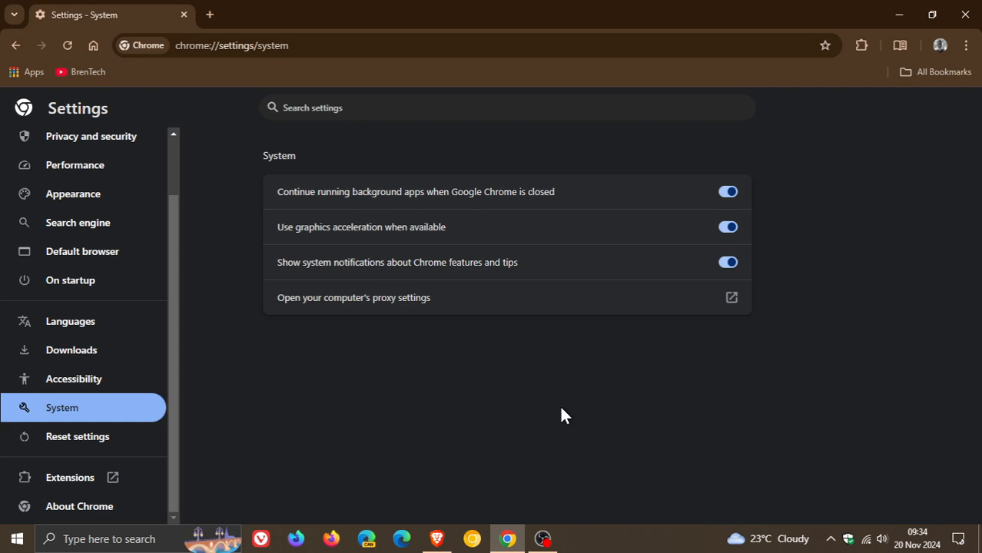
{"action": "mouse_move", "coordinate": [380, 273]}
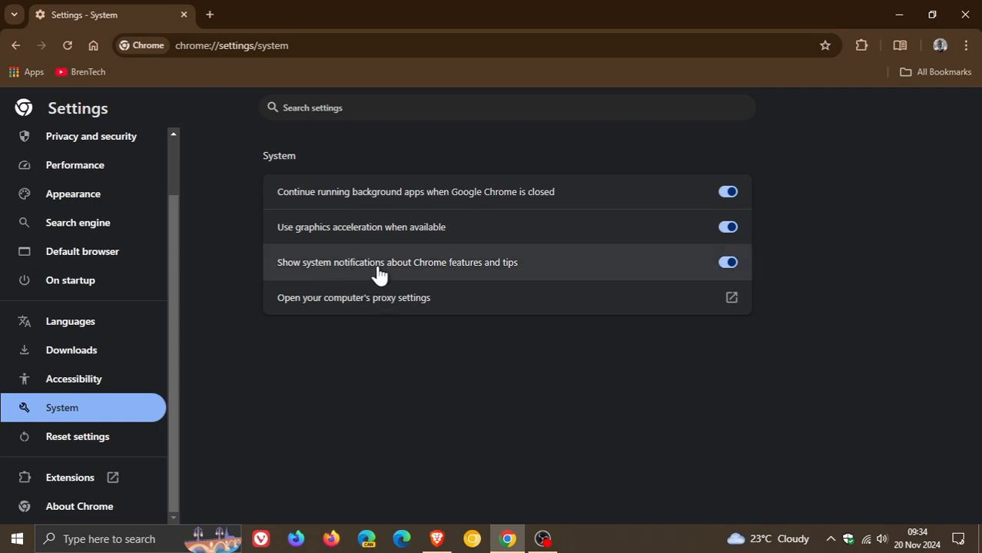
{"action": "mouse_move", "coordinate": [519, 280]}
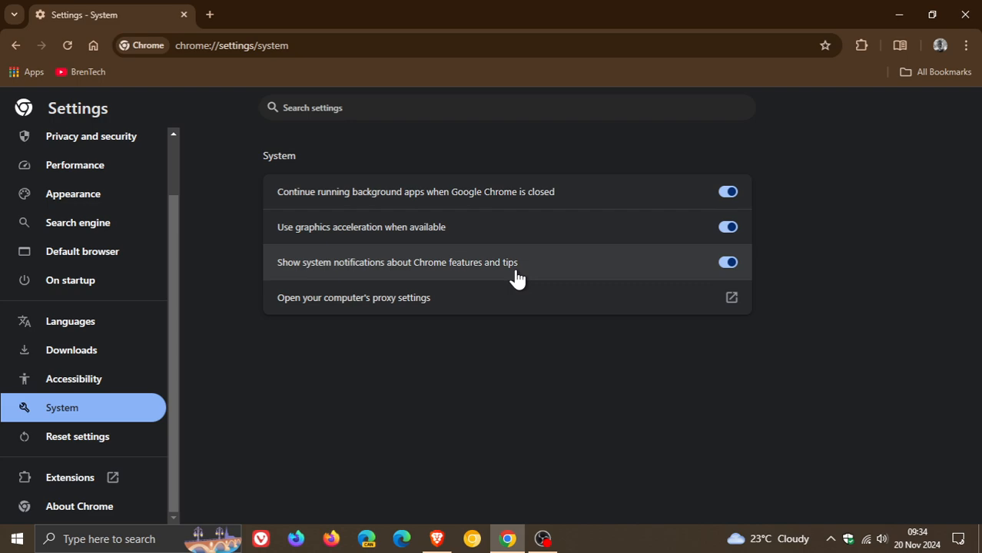
{"action": "mouse_move", "coordinate": [498, 290]}
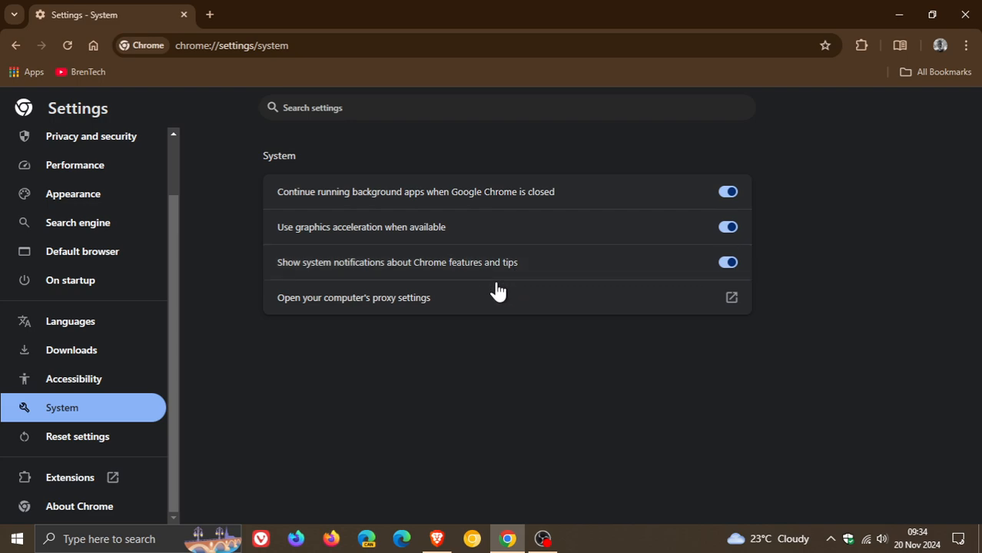
{"action": "mouse_move", "coordinate": [475, 262]}
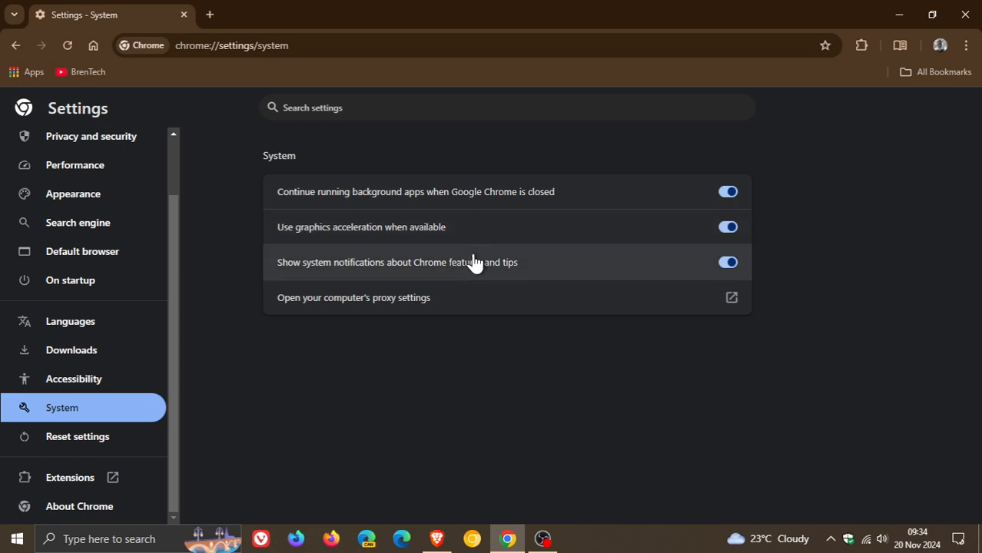
{"action": "mouse_move", "coordinate": [474, 295]}
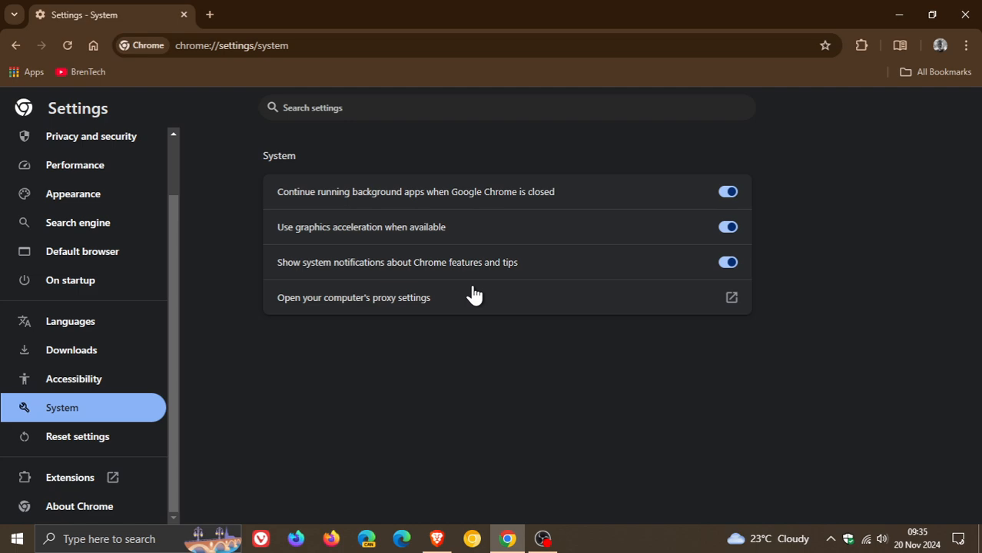
{"action": "mouse_move", "coordinate": [488, 298]}
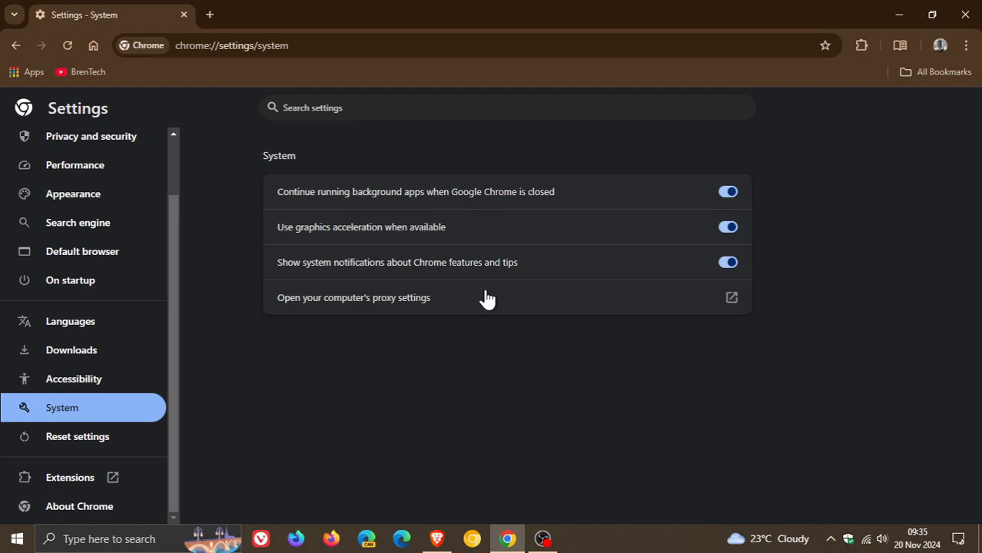
{"action": "mouse_move", "coordinate": [482, 263]}
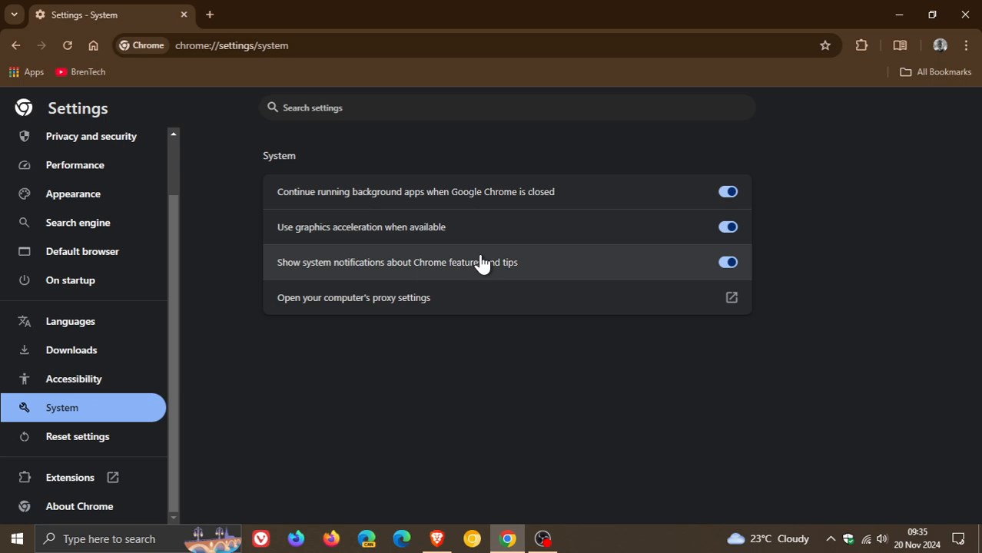
{"action": "mouse_move", "coordinate": [510, 300]}
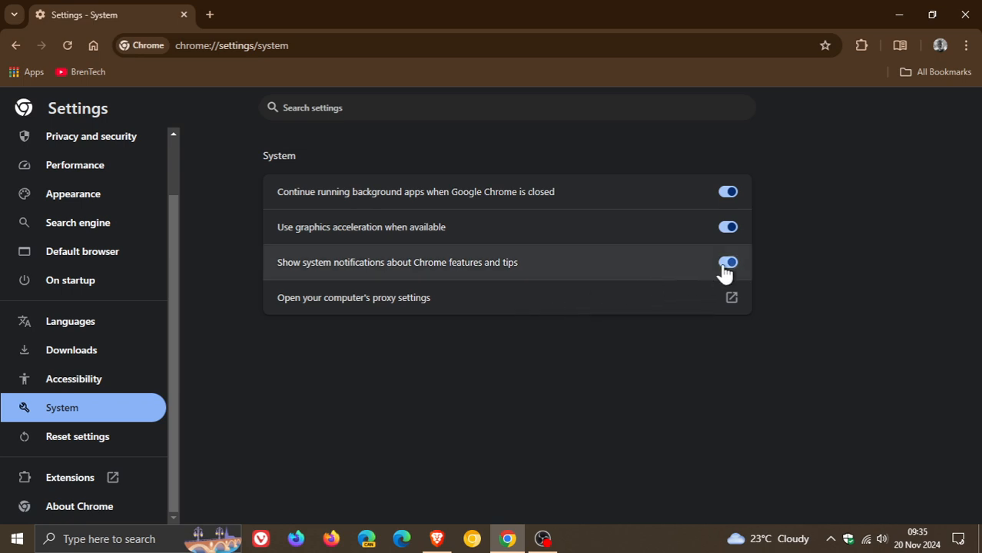
Step: Switch Chrome features-and-tips notifications off then back on, and return to the New Tab page
{"action": "left_click", "coordinate": [728, 262]}
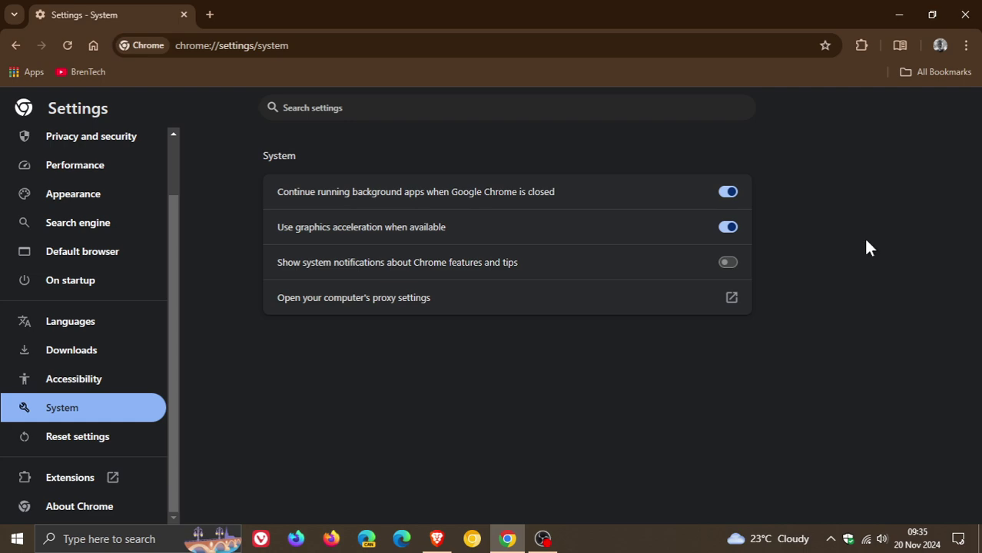
{"action": "left_click", "coordinate": [727, 261]}
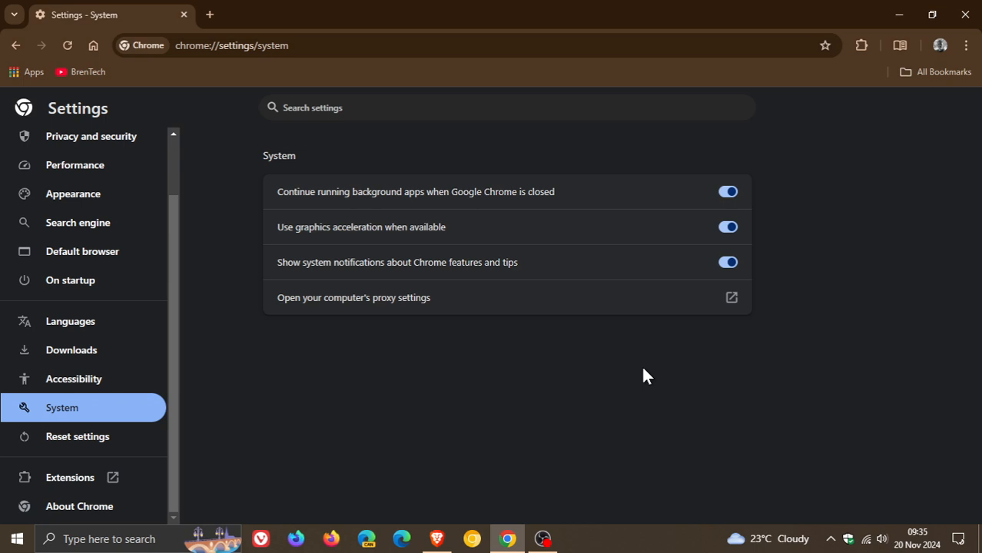
{"action": "mouse_move", "coordinate": [618, 407]}
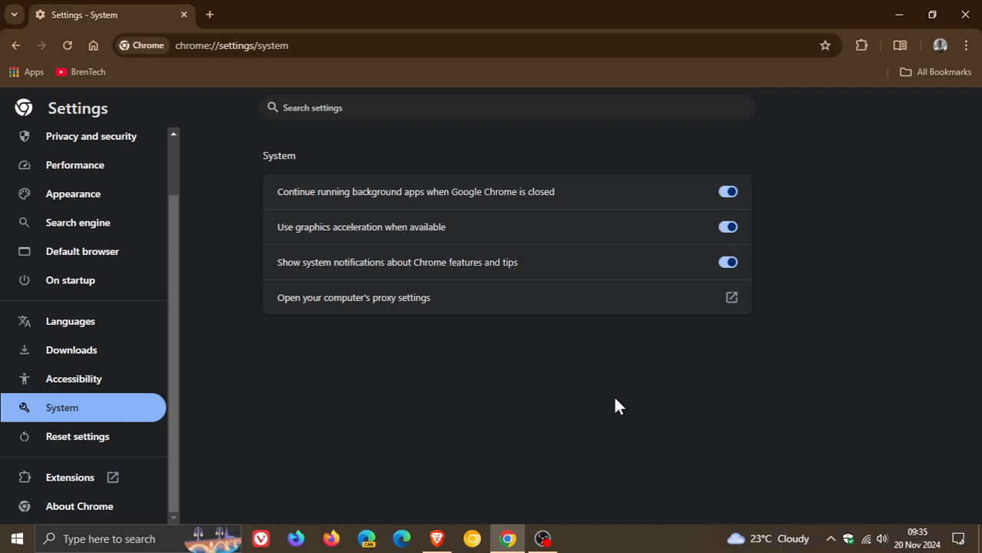
{"action": "left_click", "coordinate": [94, 44]}
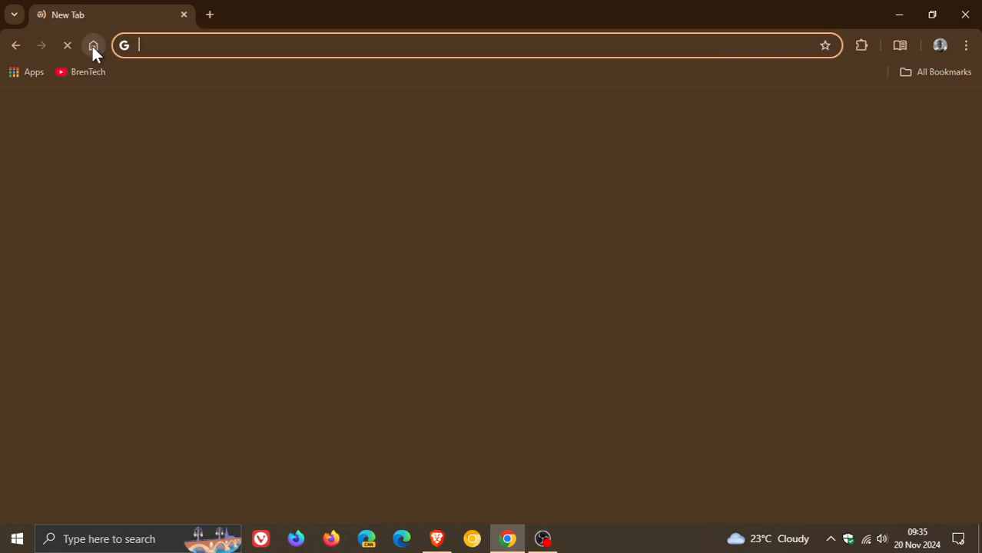
{"action": "left_click", "coordinate": [94, 44]}
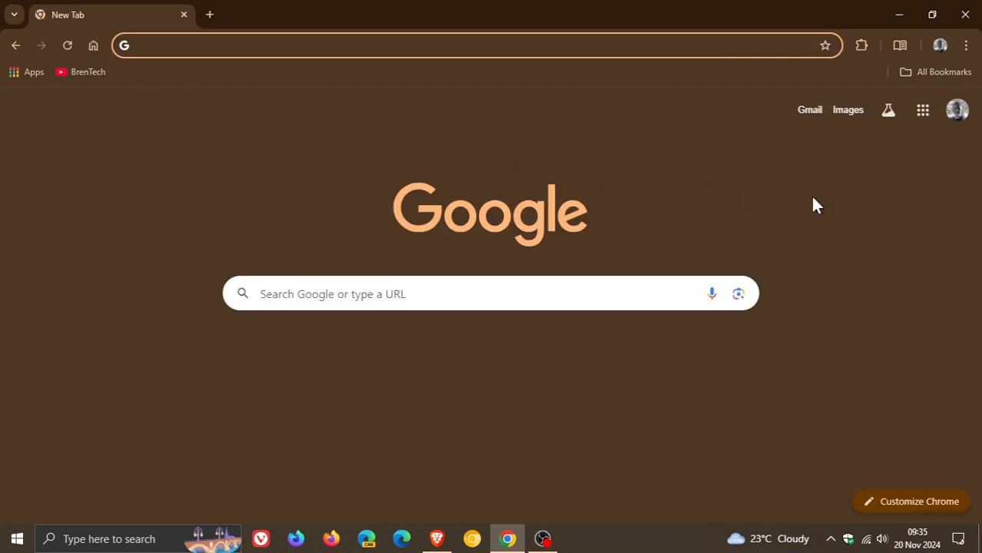